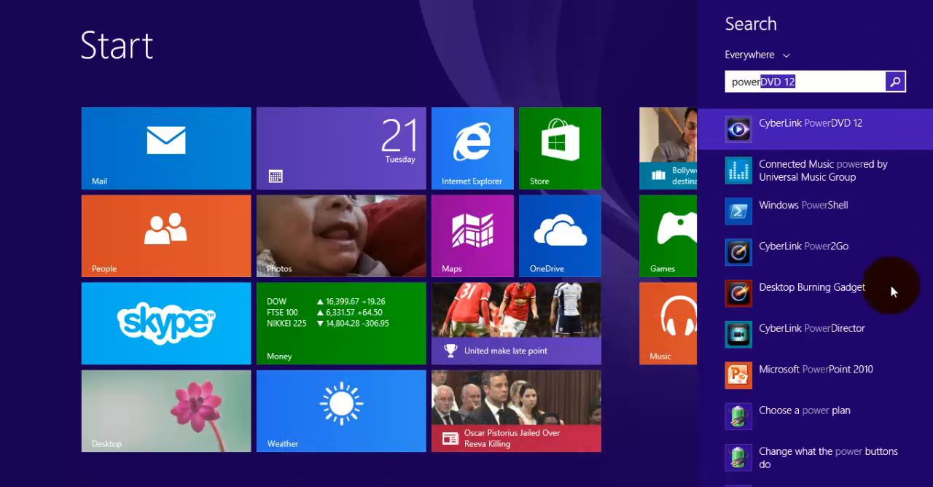
mouse_move(815, 416)
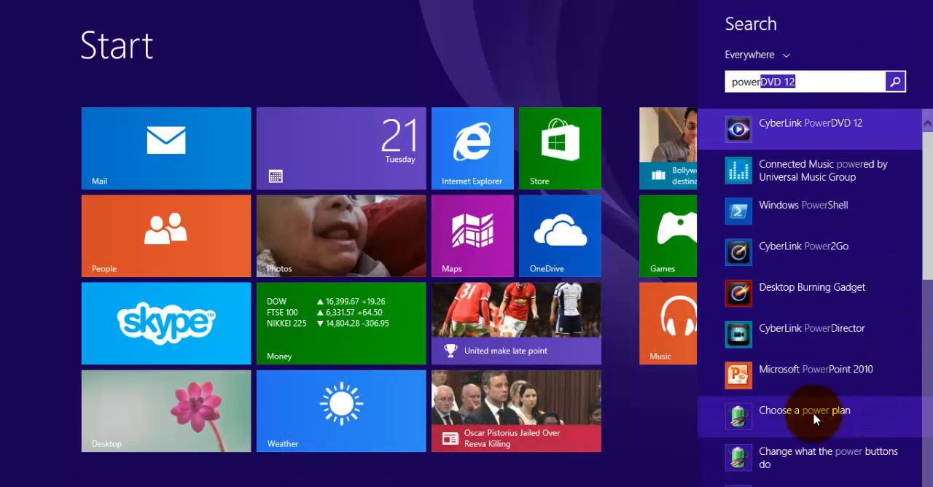
Dismiss the 'power' search results to return to the Start screen tiles.
click(803, 409)
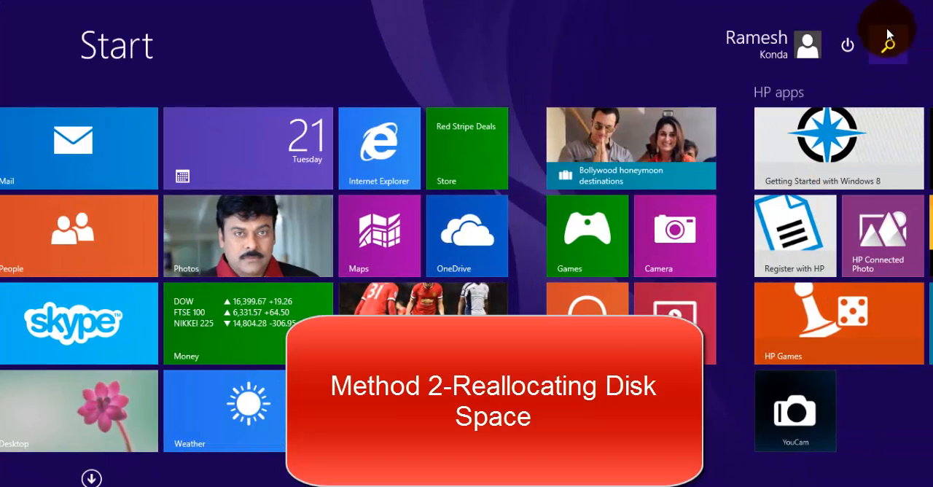
Search Settings only for 'ag' to reach Defragment and optimize your drives.
click(887, 44)
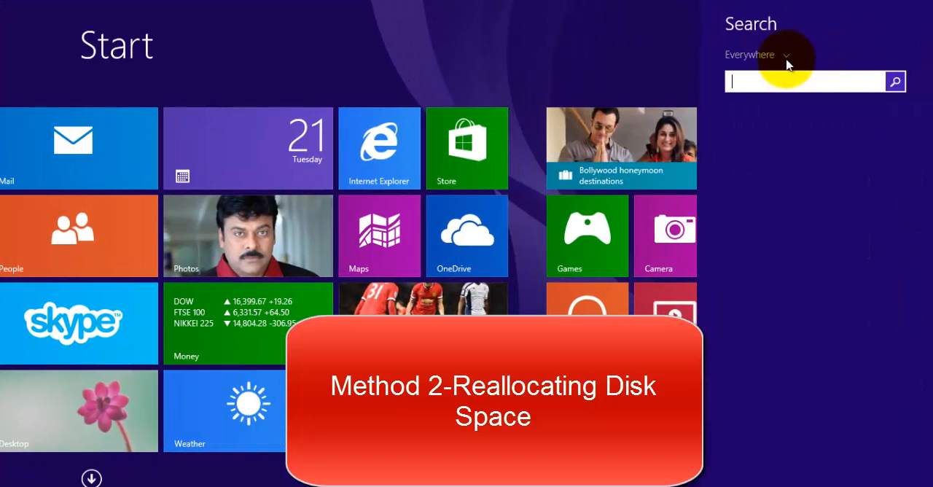
click(758, 54)
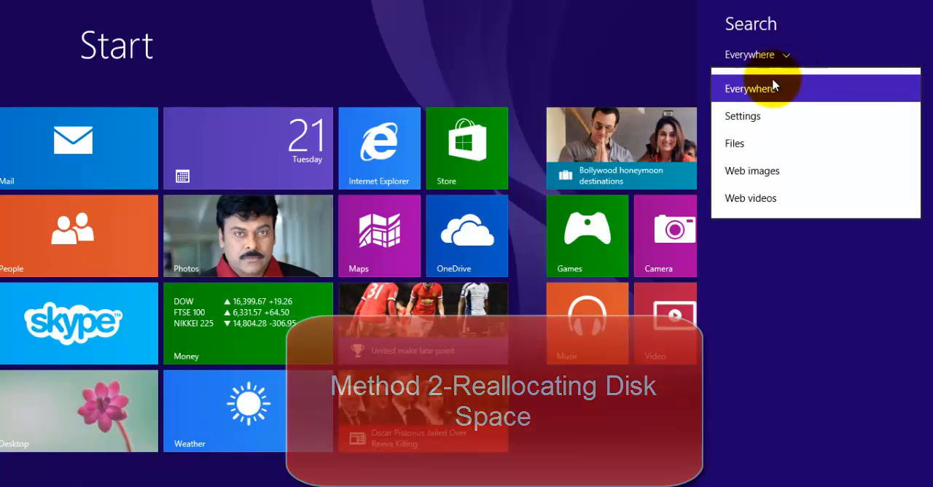
click(742, 116)
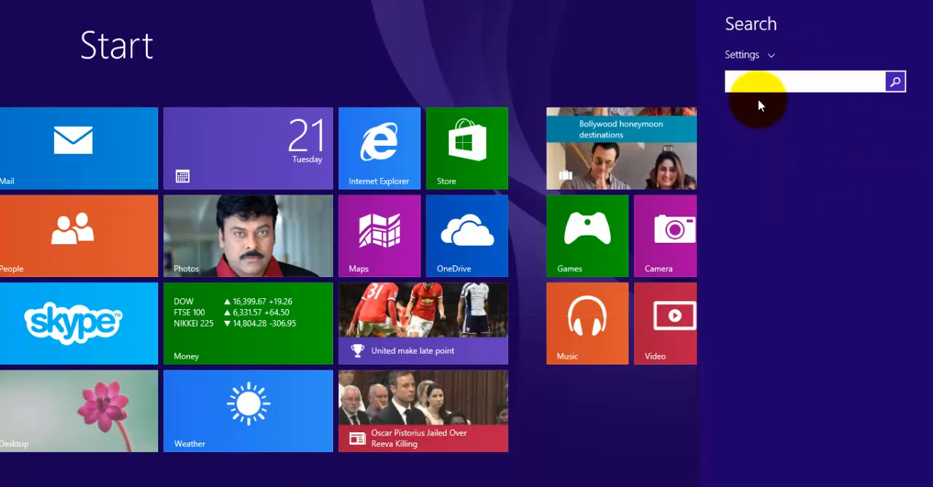
text(a)
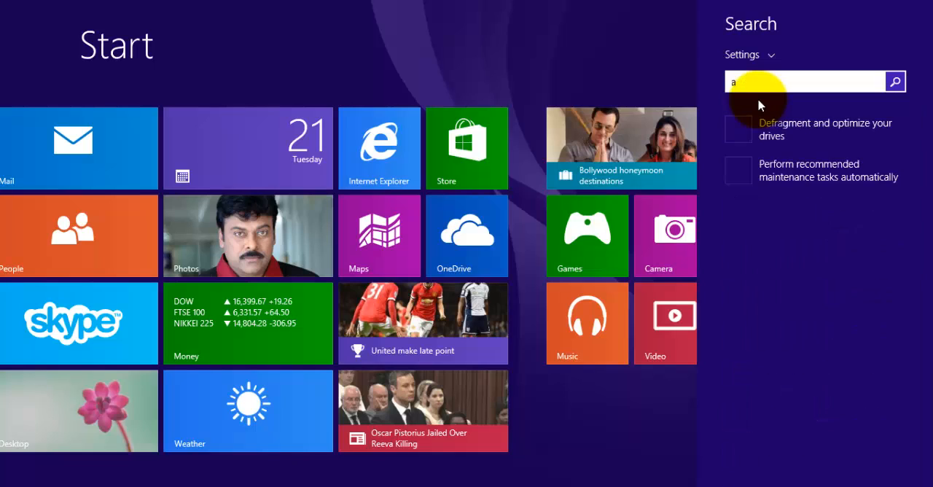
text(g)
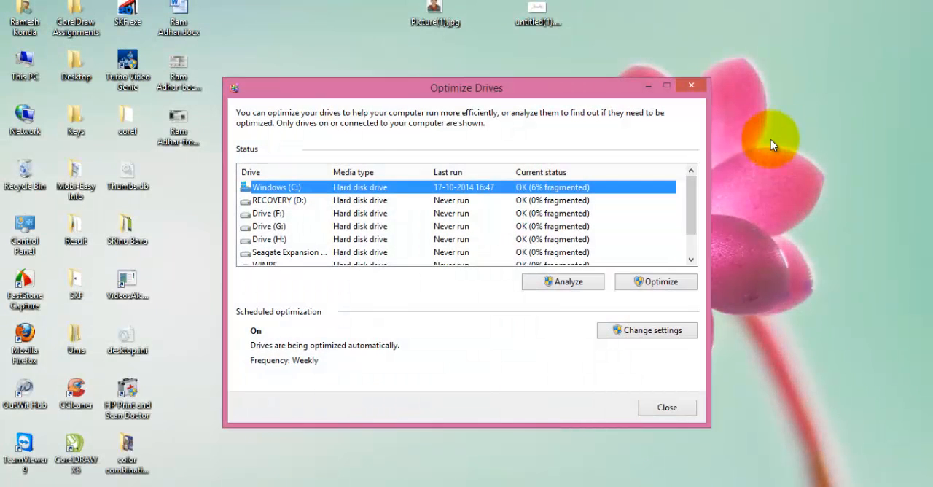
mouse_move(362, 195)
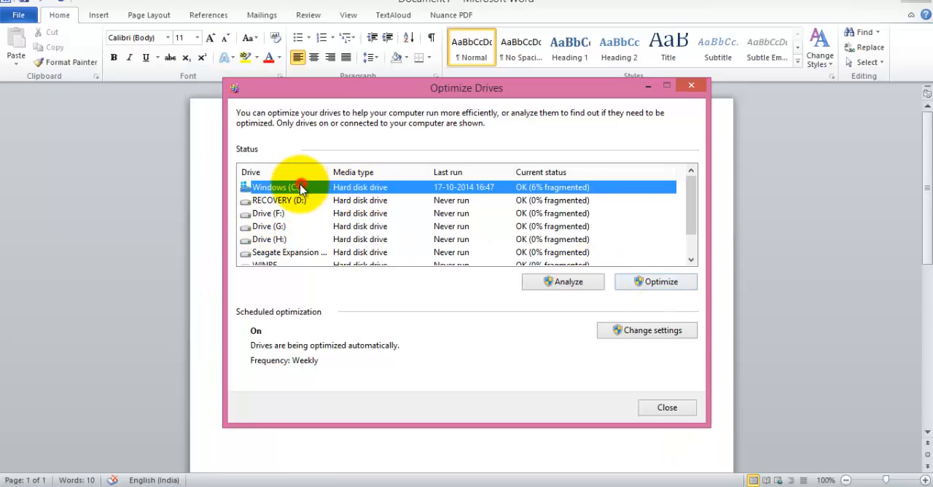
mouse_move(648, 319)
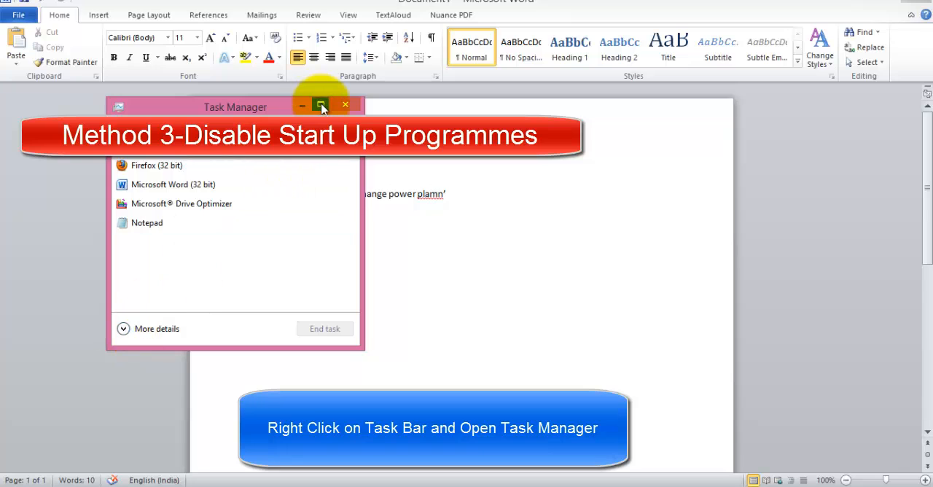
Expand Task Manager to More details and show the Startup programs list.
click(321, 106)
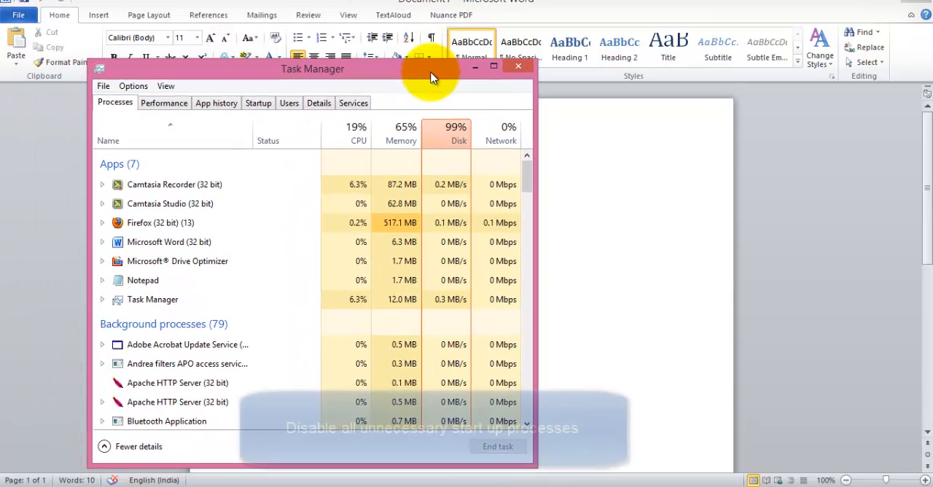
click(258, 102)
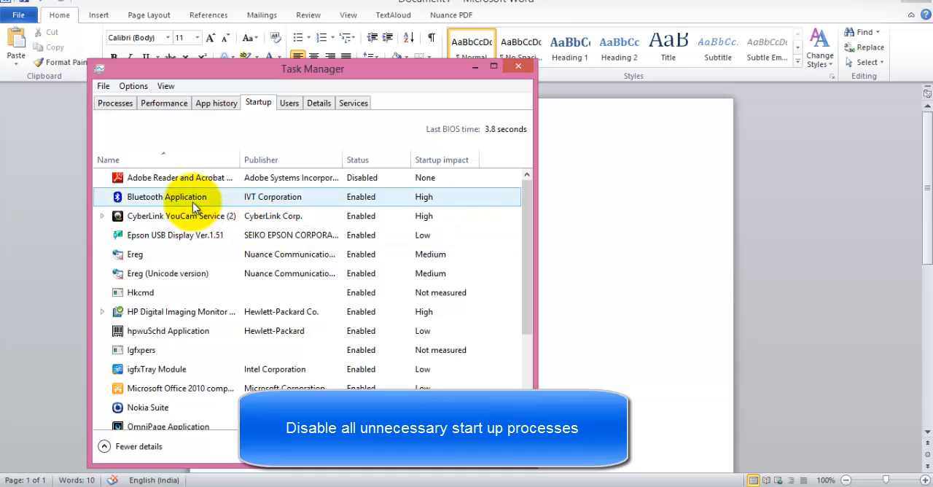
Find TextAloud Toolbar Loader in the startup list and disable it.
click(168, 330)
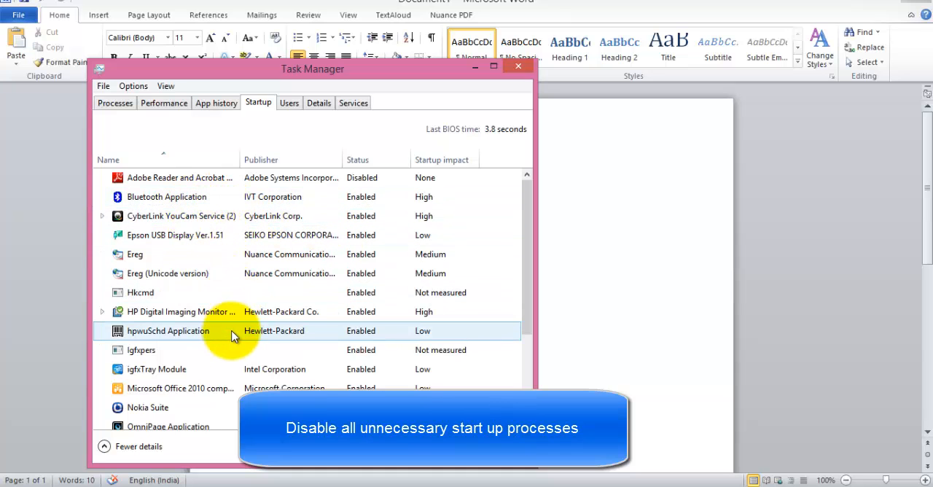
scroll(down, 3)
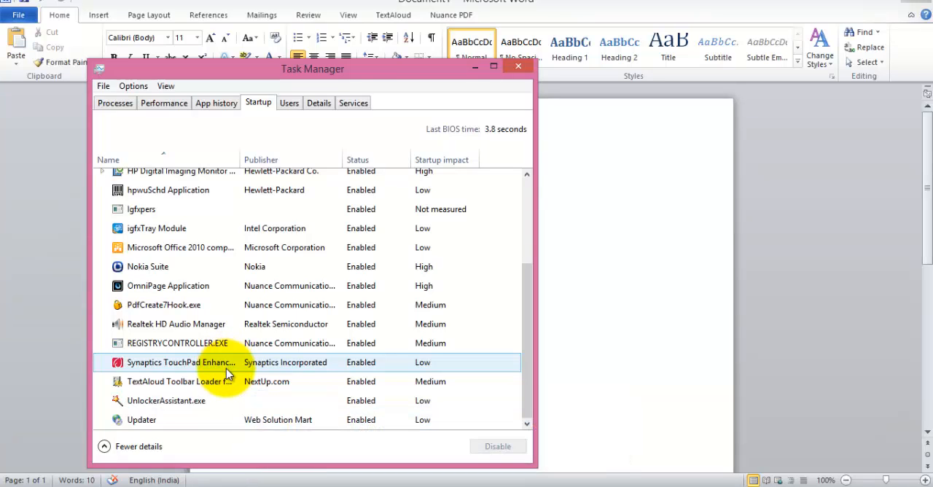
click(141, 419)
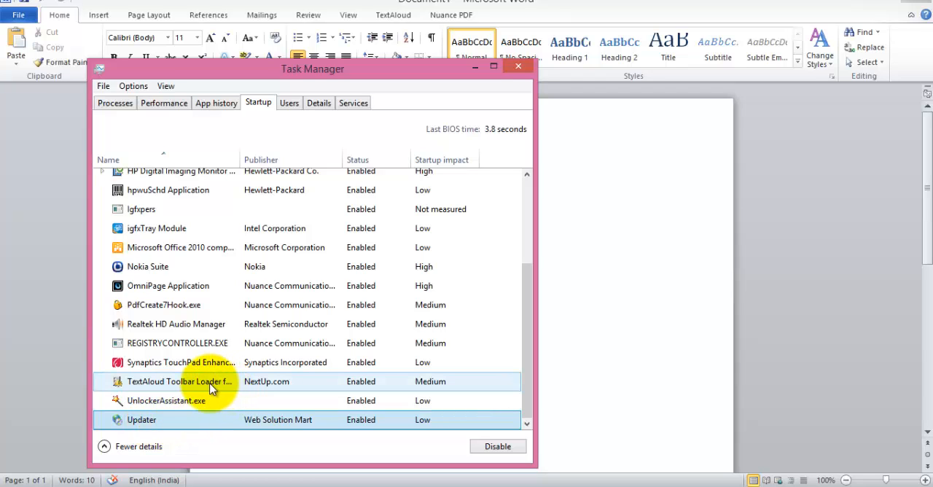
click(141, 419)
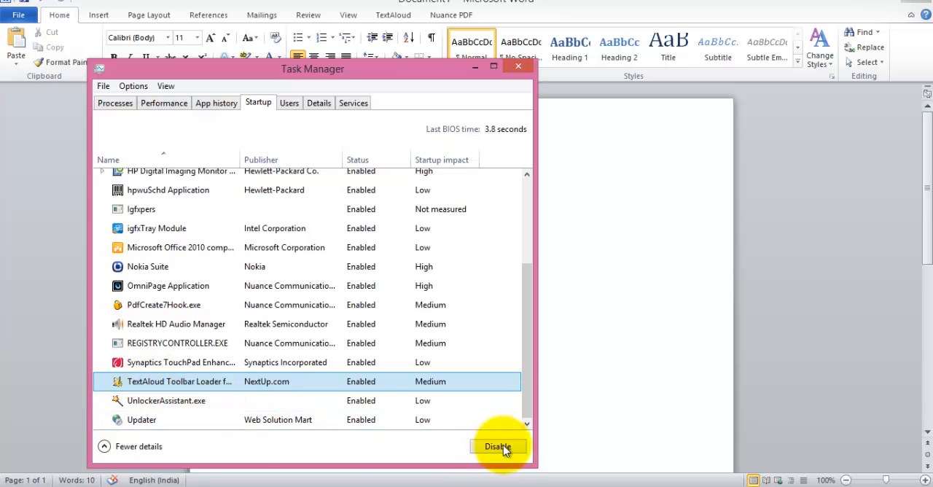
click(498, 446)
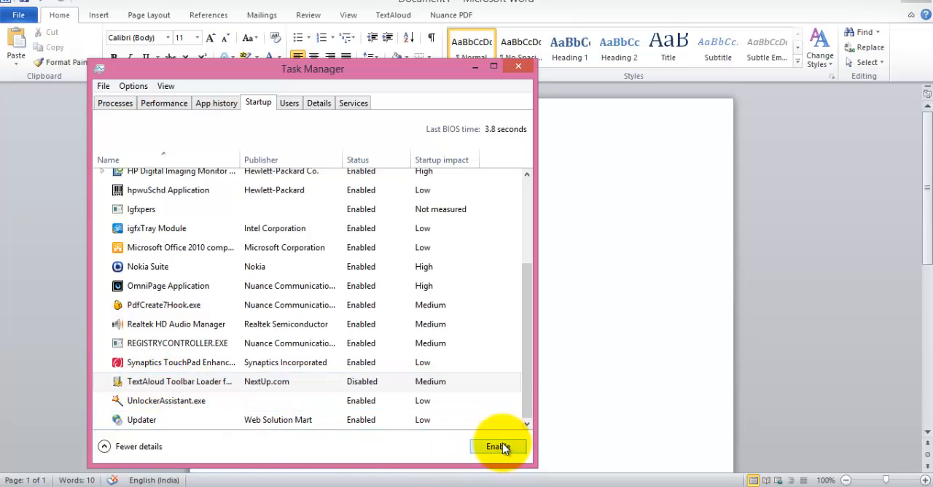
click(180, 363)
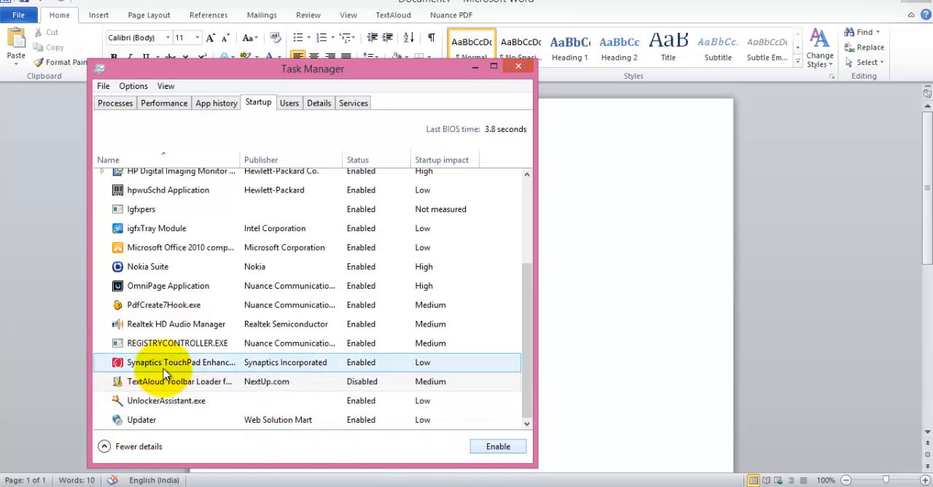
mouse_move(218, 373)
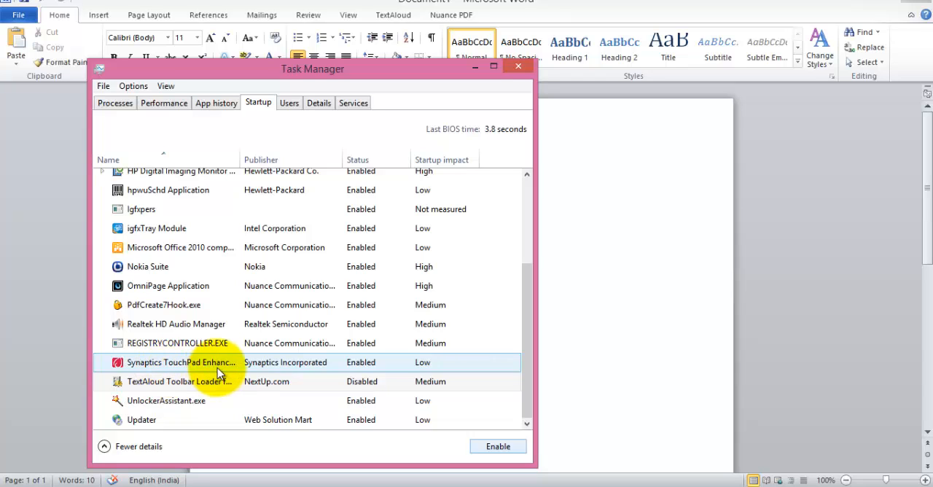
mouse_move(204, 373)
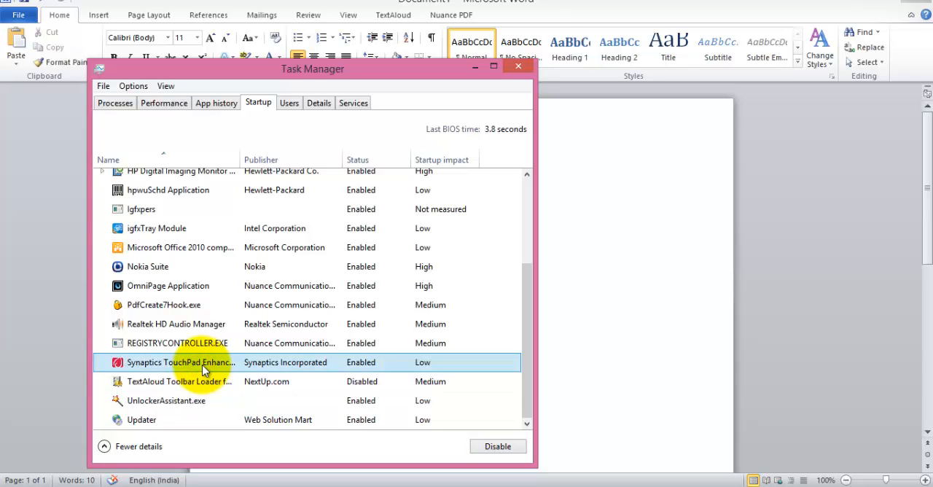
mouse_move(765, 405)
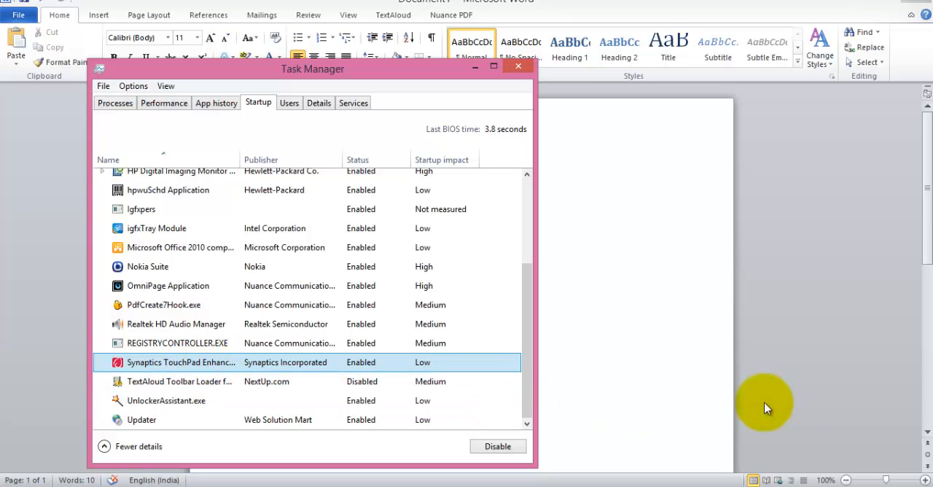
Scroll to the top of the startup list and disable CyberLink YouCam Service.
click(180, 381)
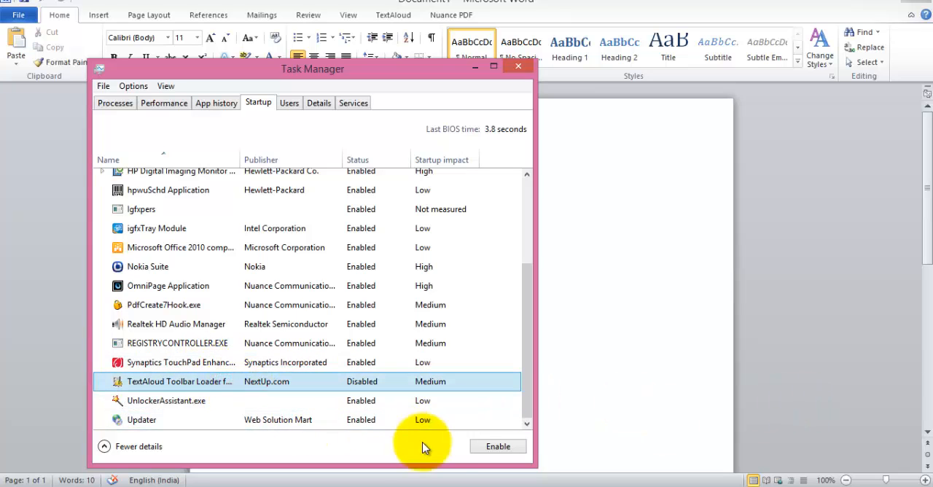
scroll(up, 3)
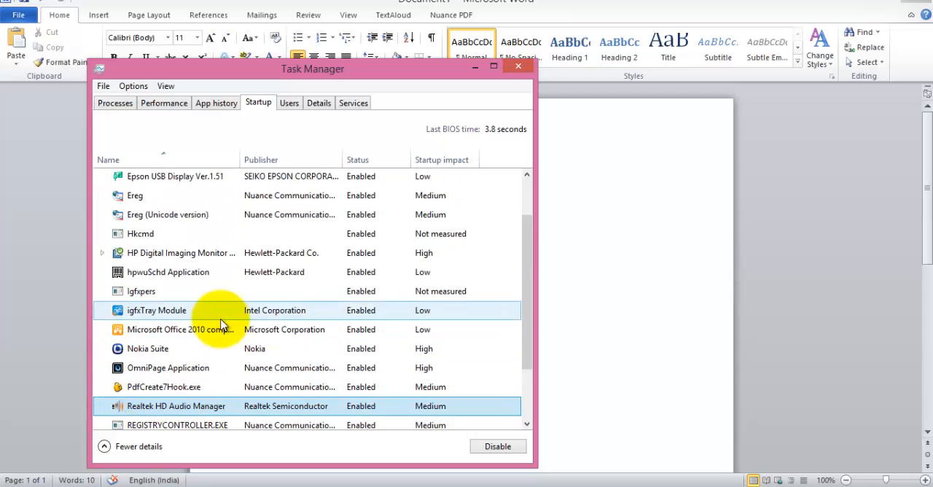
scroll(up, 3)
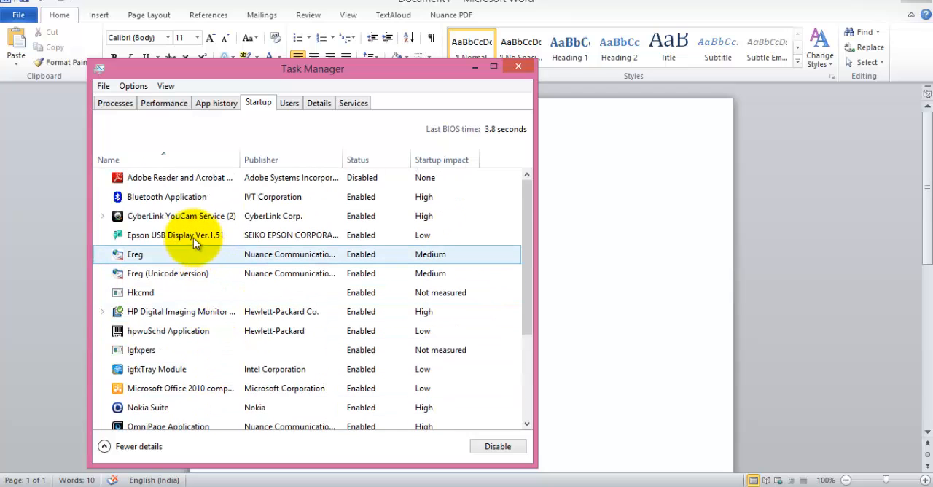
click(167, 196)
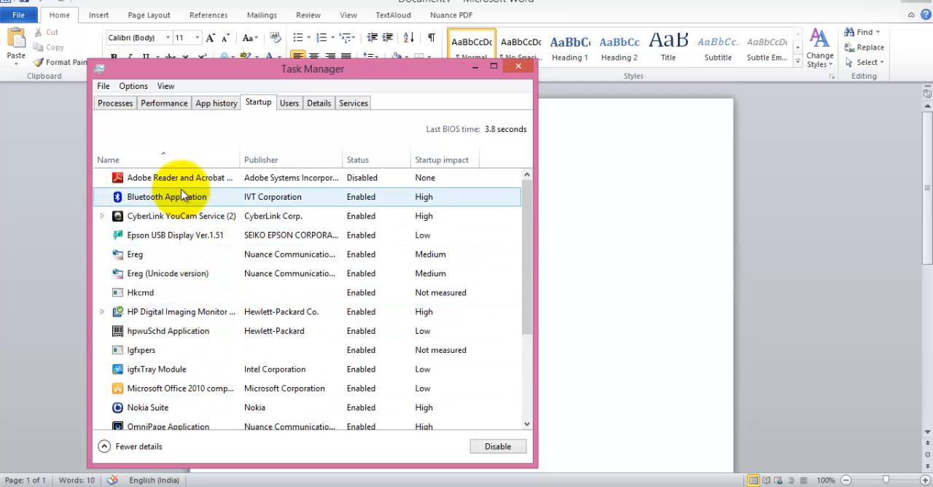
click(180, 177)
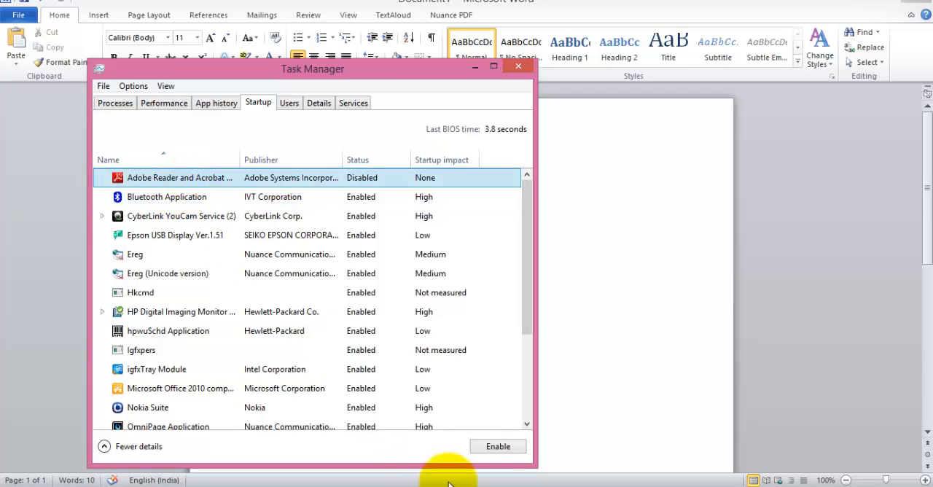
click(175, 235)
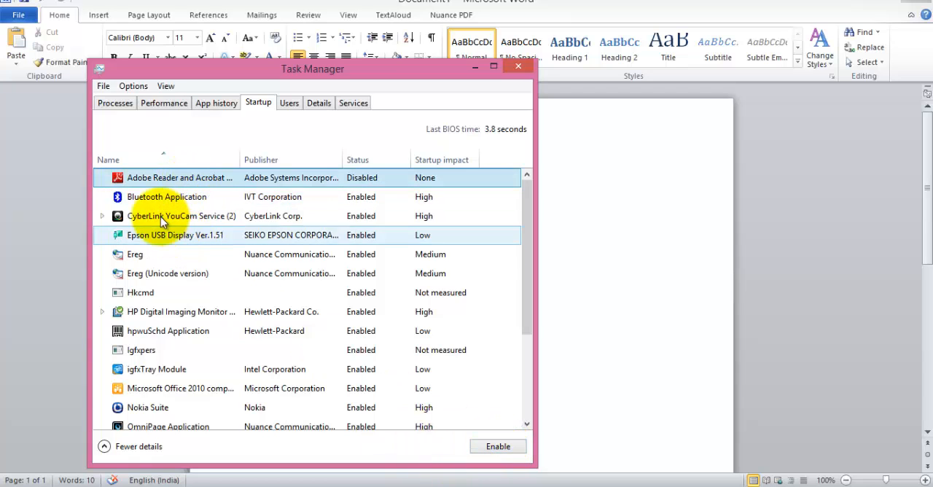
click(165, 196)
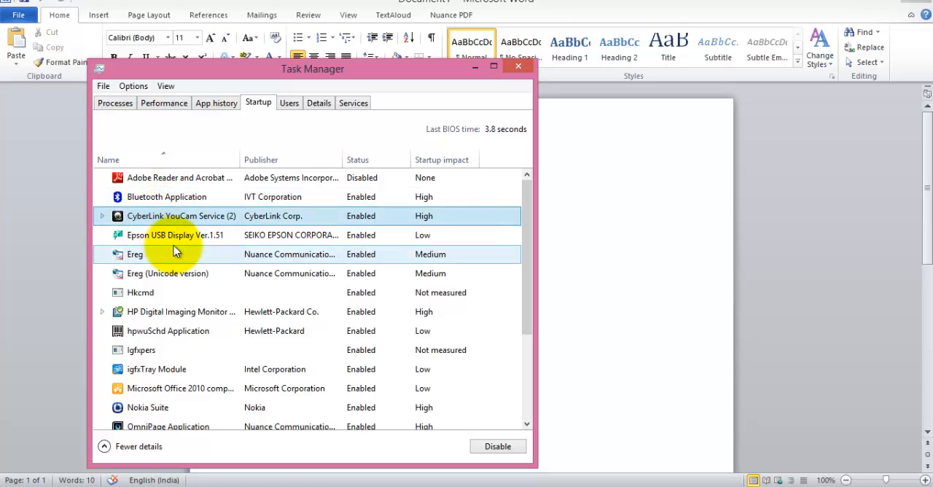
click(175, 235)
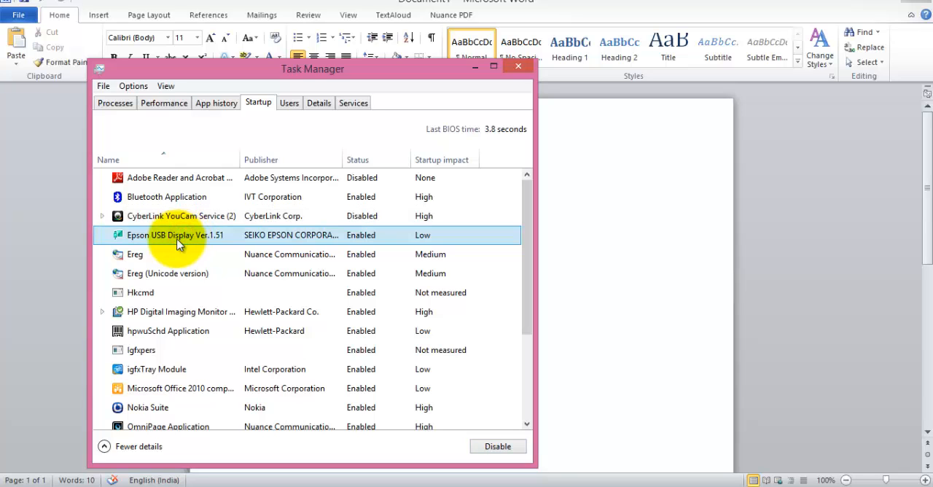
Disable HP Digital Imaging Monitor and hpwuSchd Application at startup.
click(135, 254)
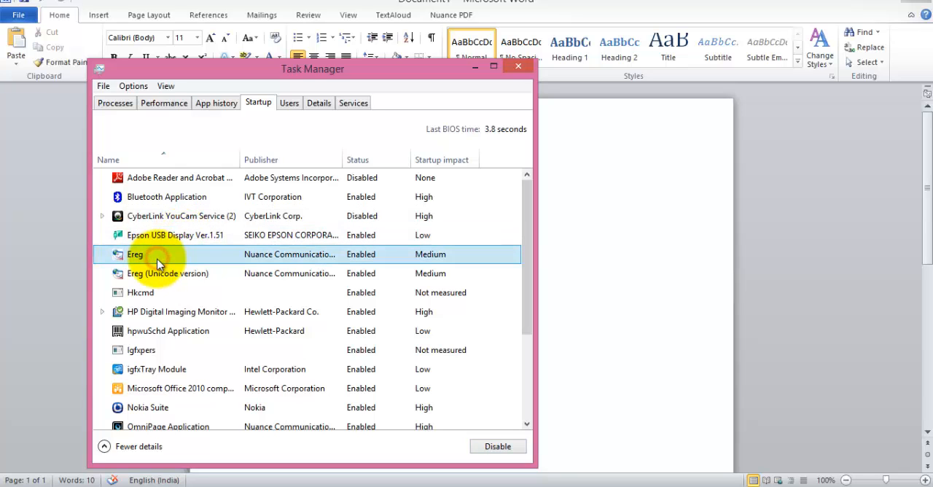
click(140, 292)
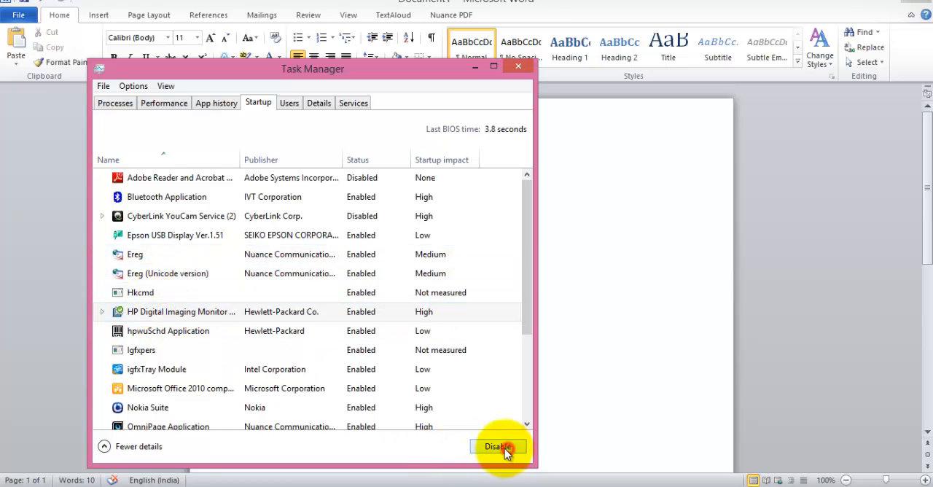
click(498, 446)
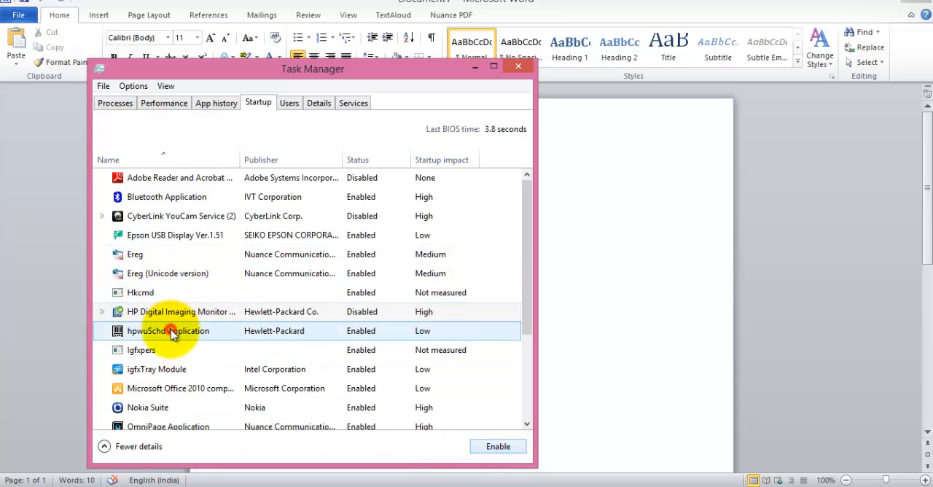
click(498, 446)
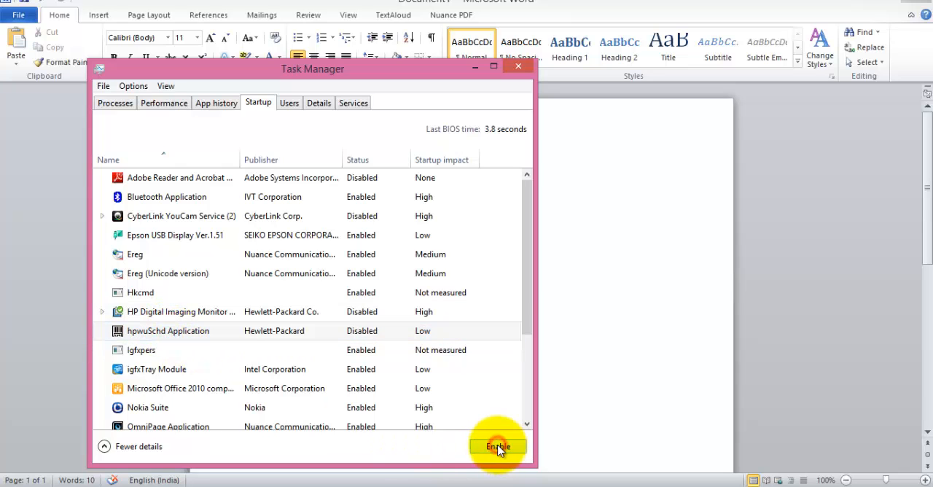
click(140, 350)
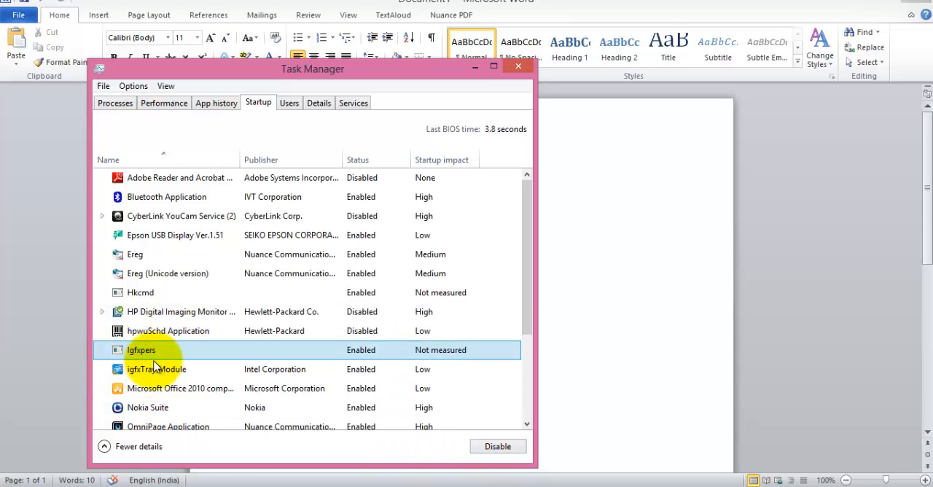
click(157, 368)
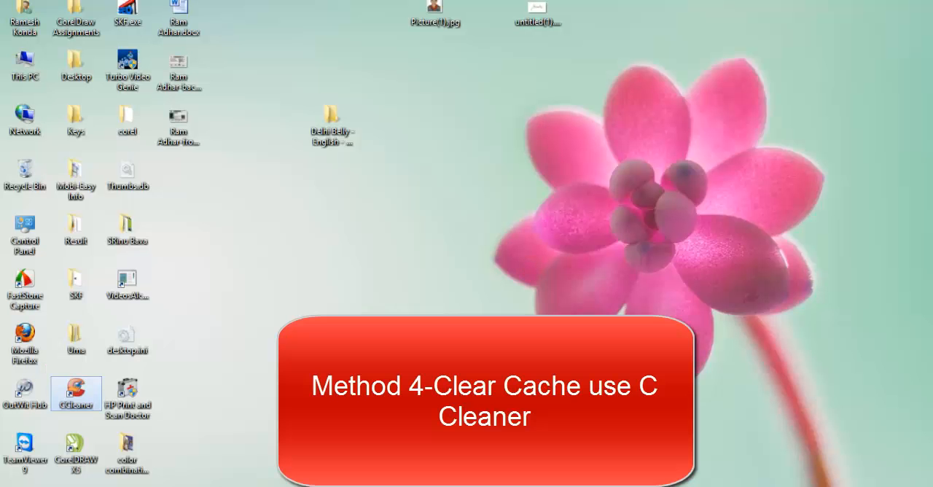
Launch CCleaner, analyze about 11.2 MB of junk, dismiss the Firefox warning, and close CCleaner.
double_click(76, 393)
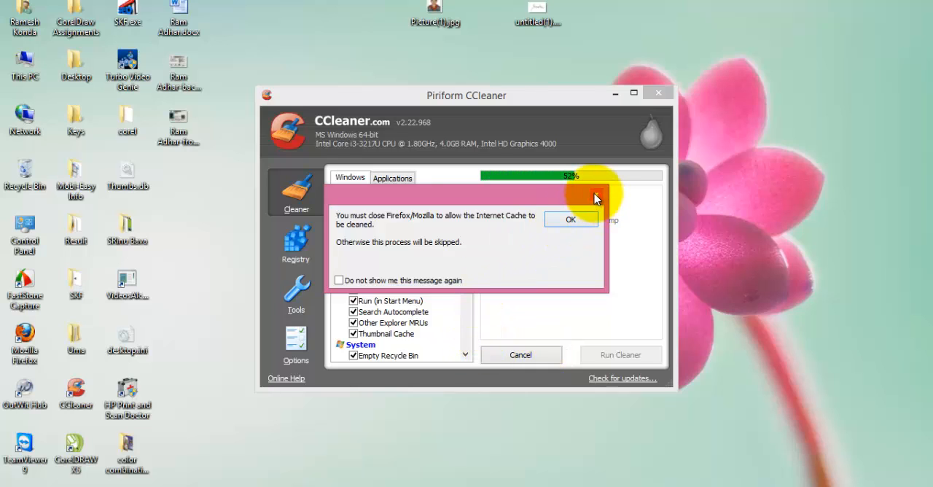
click(570, 219)
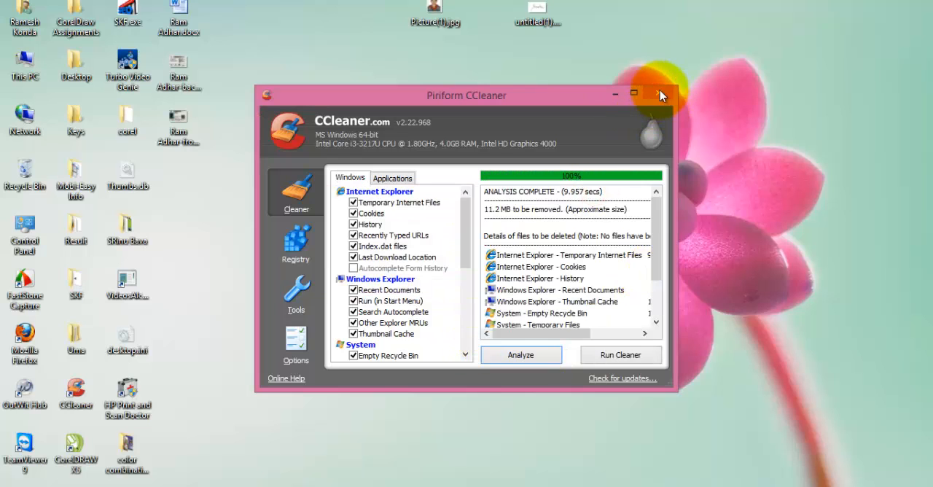
click(654, 95)
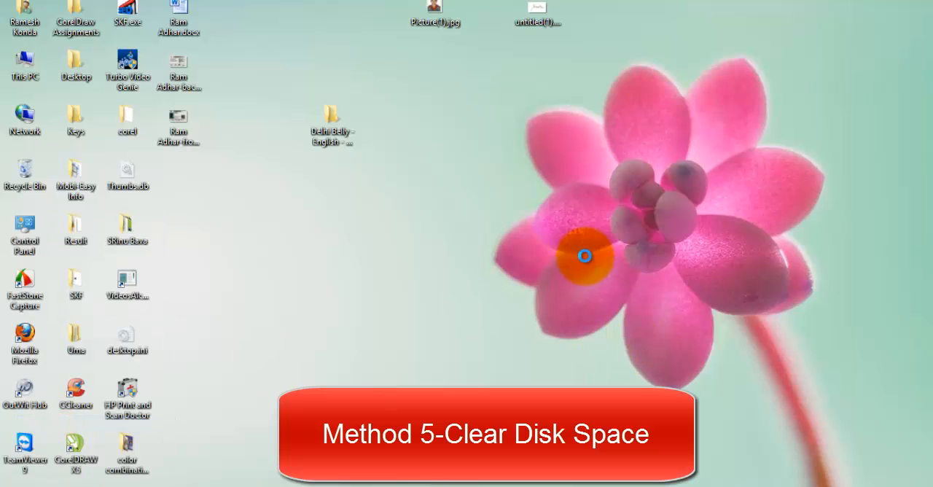
From Windows (C:) Properties, start Disk Cleanup calculating reclaimable space.
right_click(680, 302)
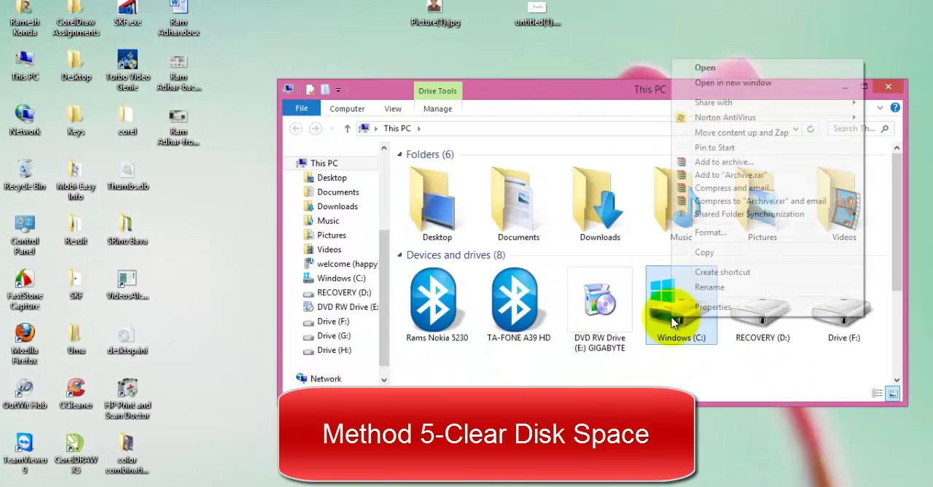
click(712, 306)
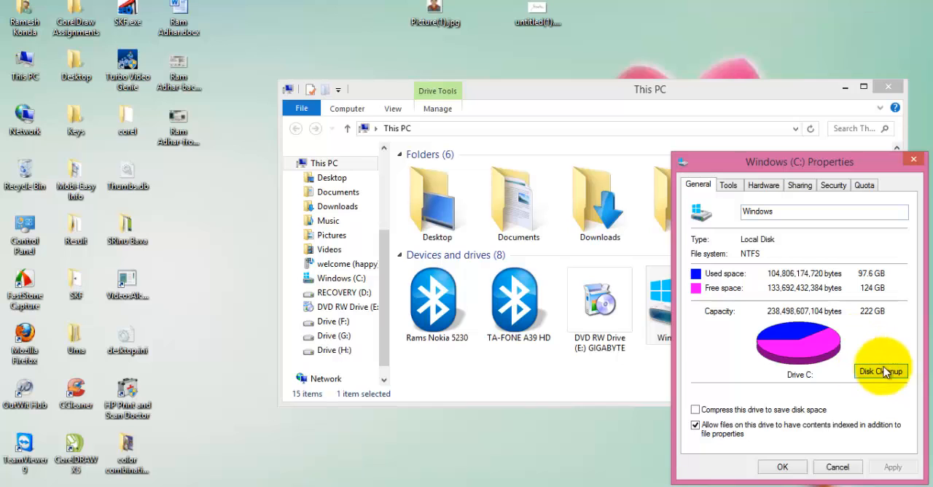
mouse_move(827, 282)
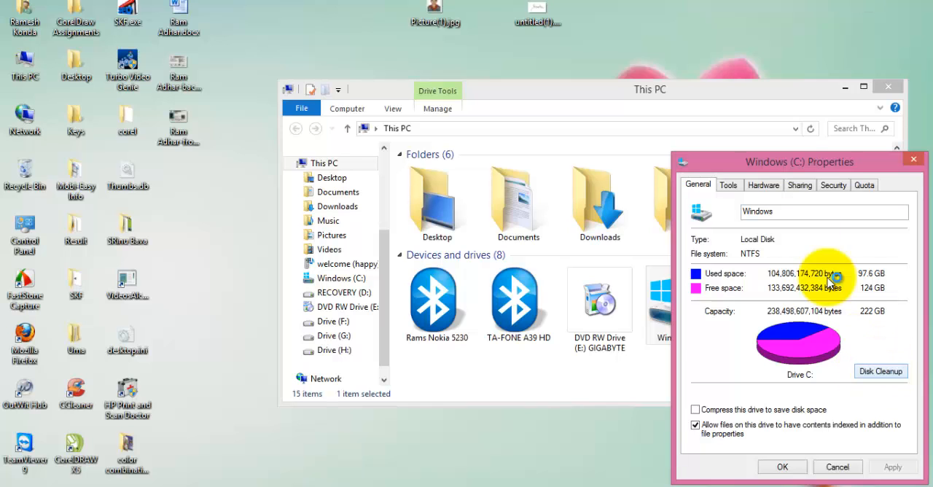
drag(798, 161, 557, 106)
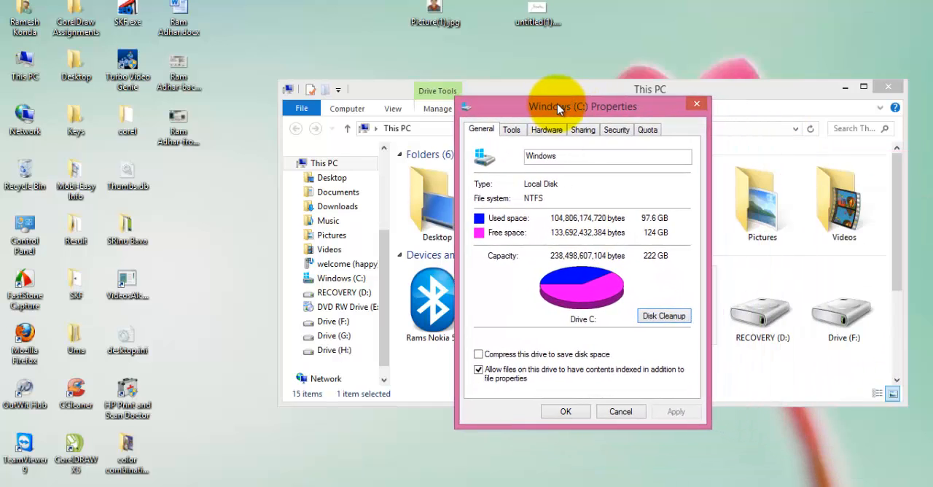
click(662, 316)
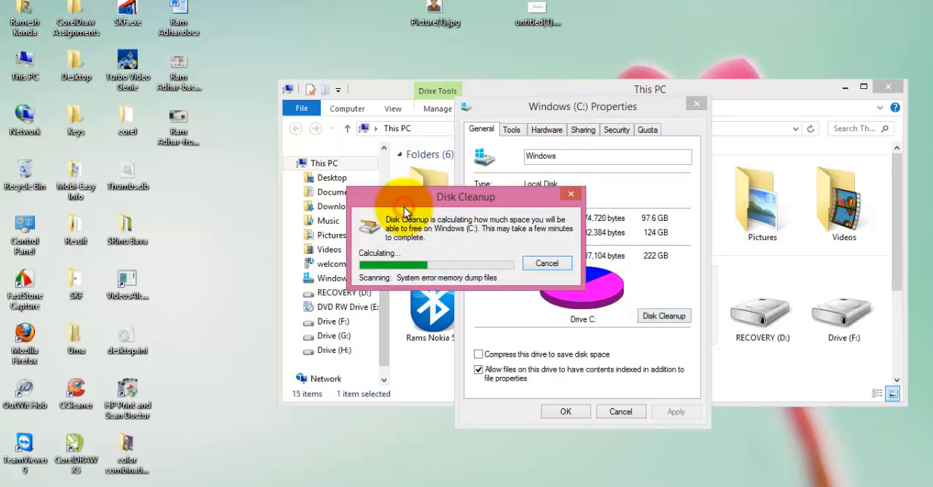